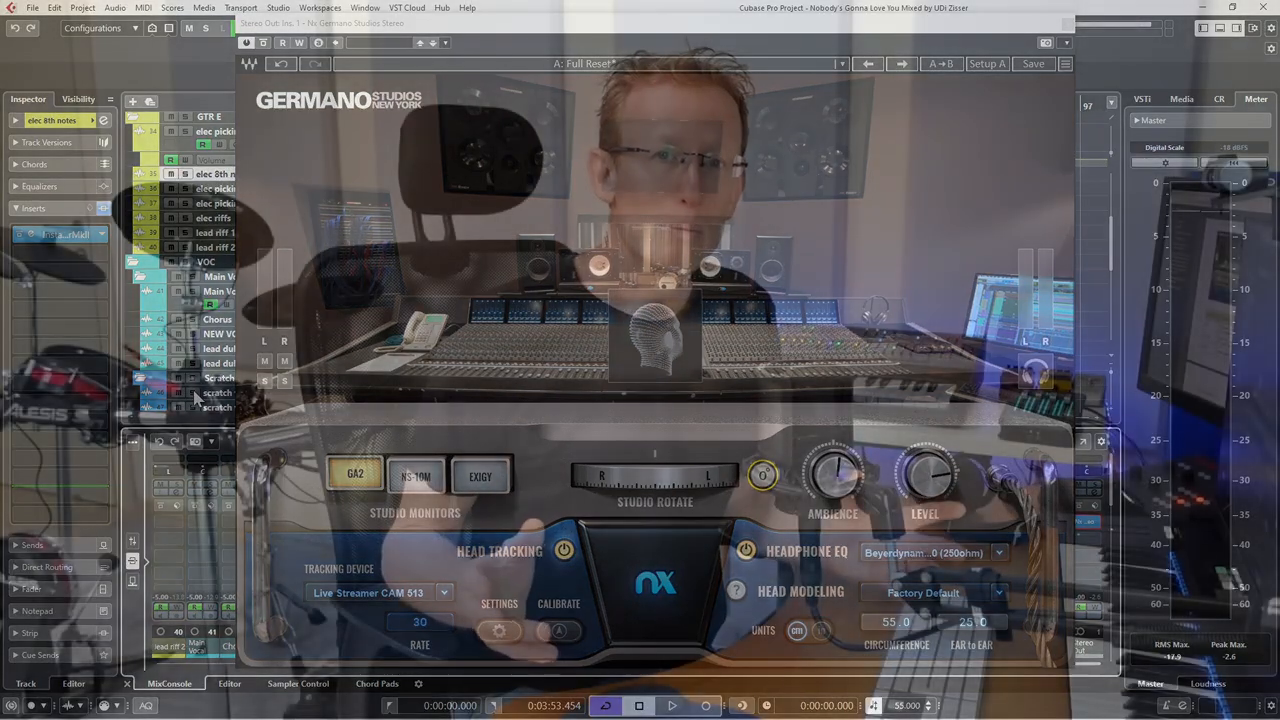
Try the Exigy monitors, return to GA2, then bring up the head-tracking settings.
left_click(672, 704)
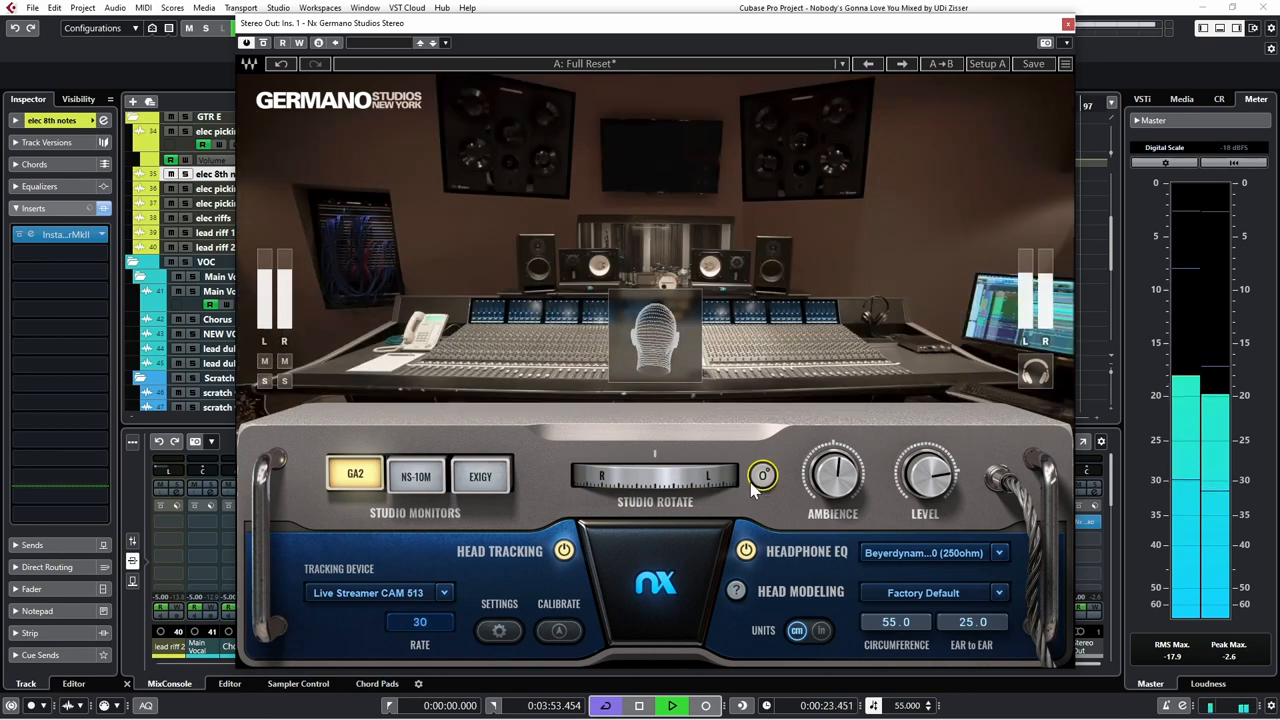
left_click(416, 476)
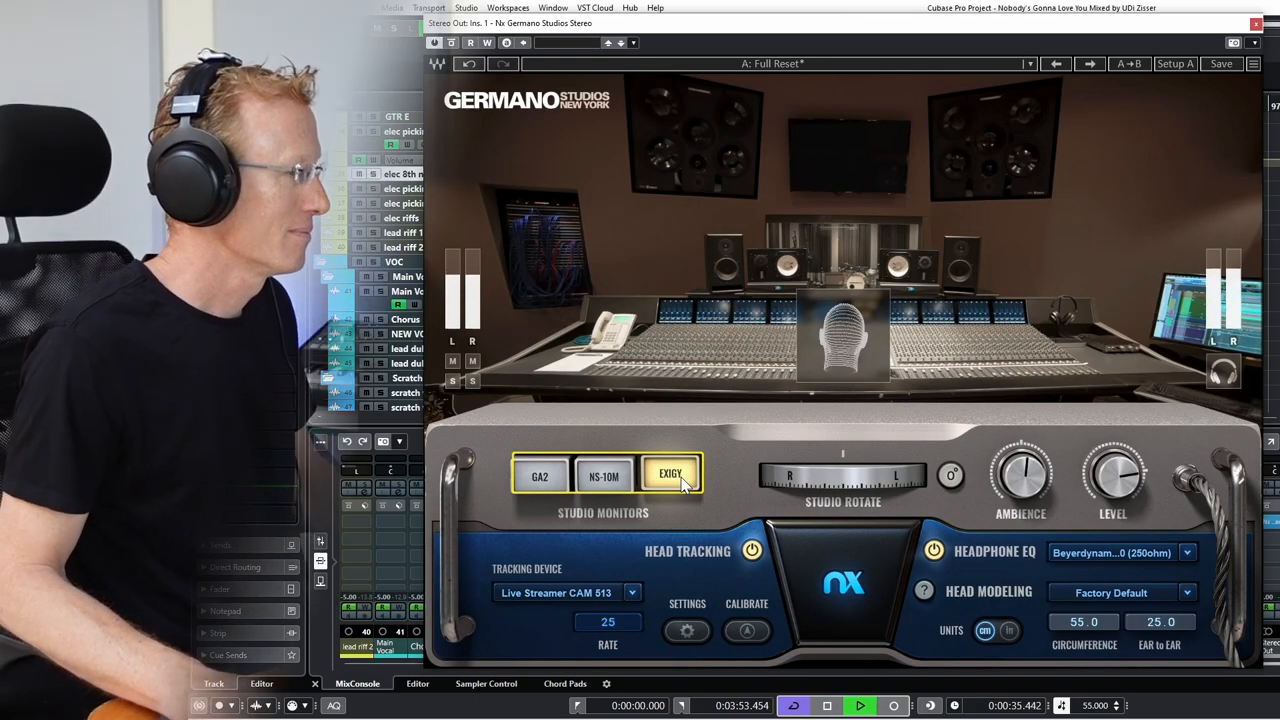
left_click(540, 476)
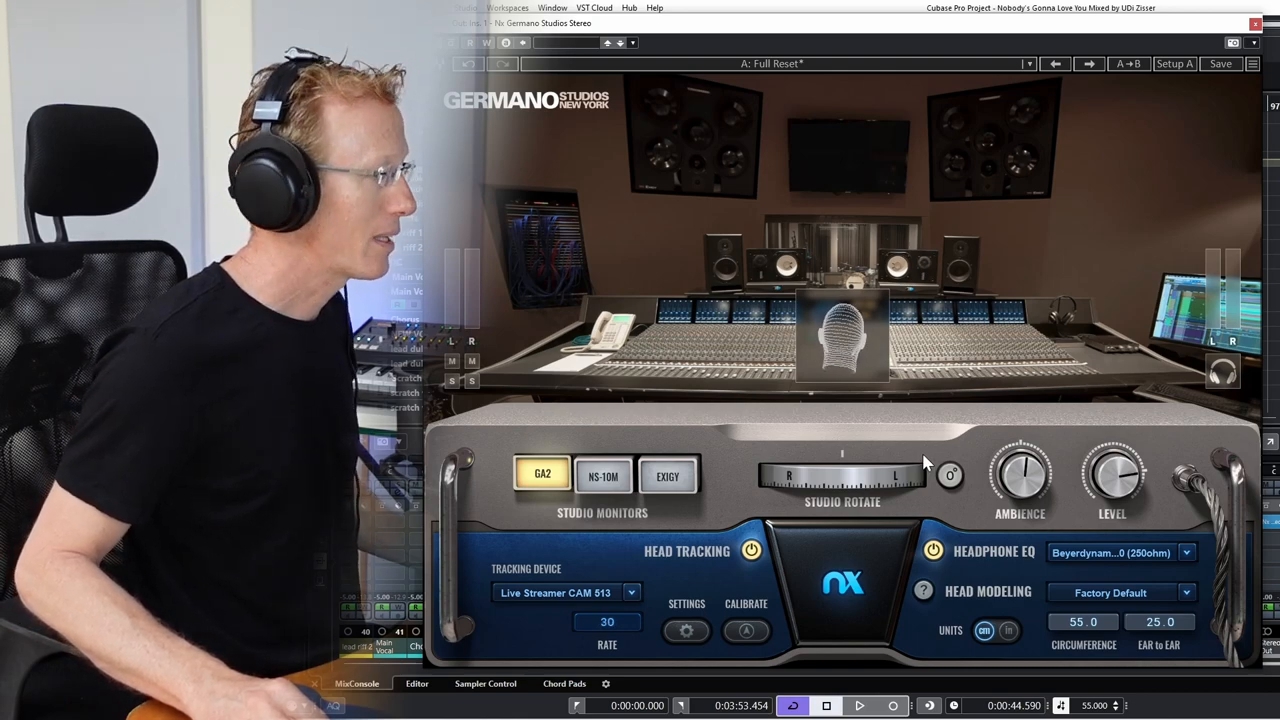
mouse_move(876, 438)
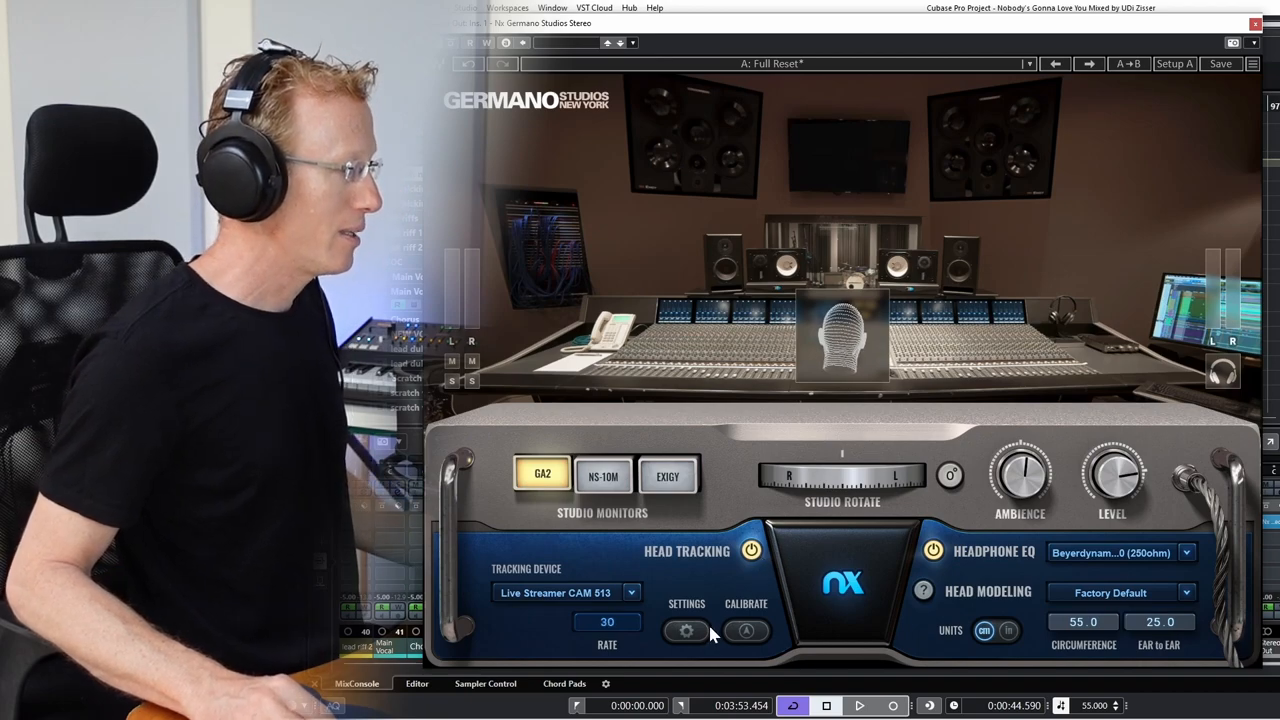
left_click(686, 630)
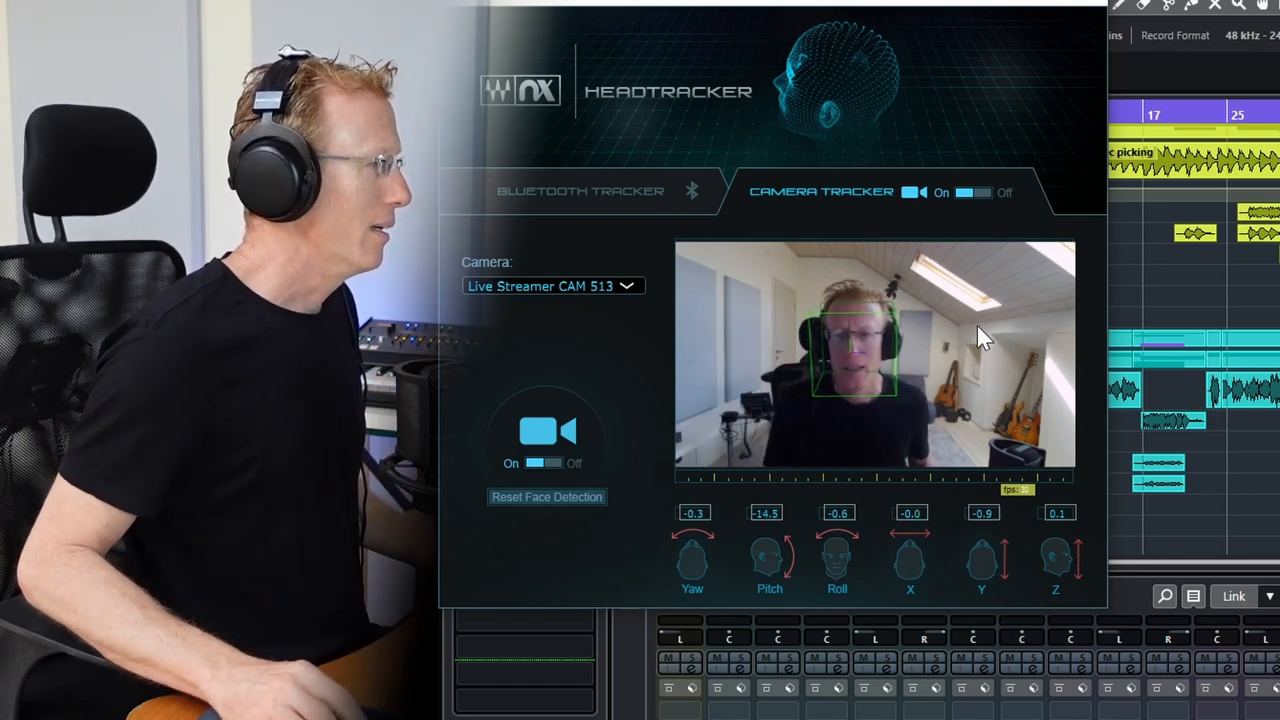
Use Camera Tracker with the Live Streamer CAM 513 webcam for head tracking.
left_click(580, 190)
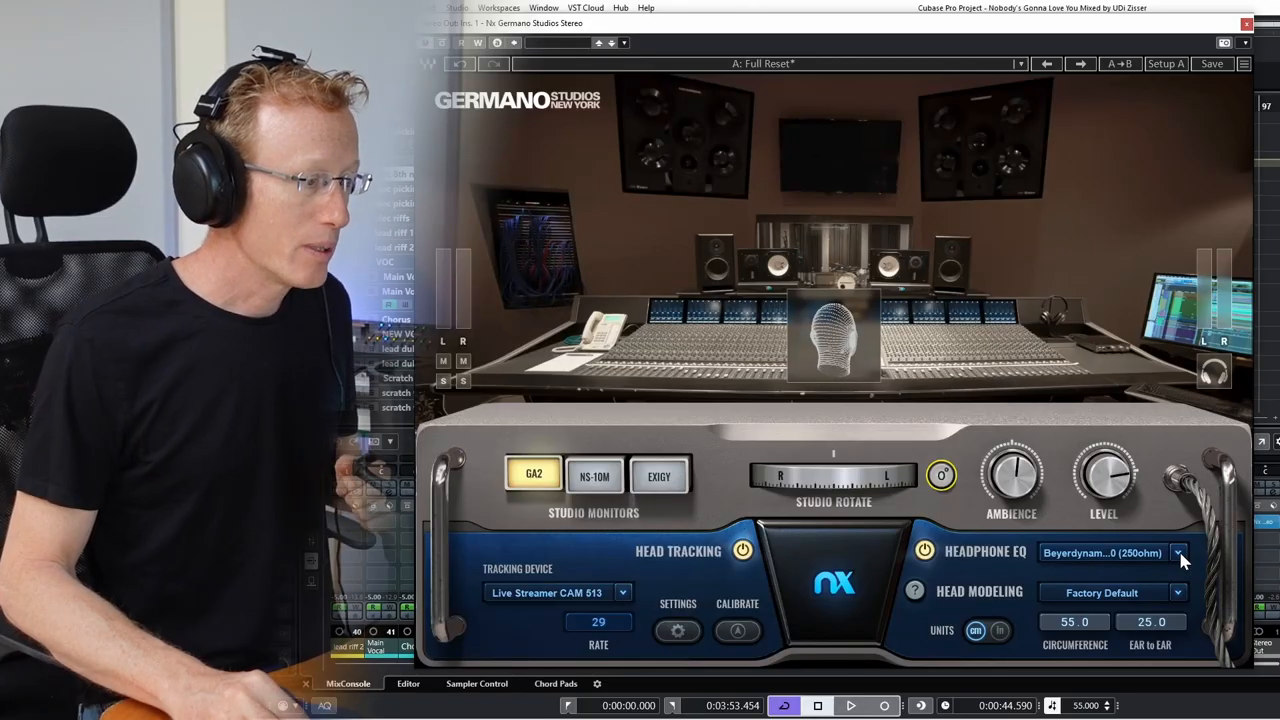
Choose Beyerdynamic DT-880 (250ohm) as the headphone EQ profile.
left_click(1178, 552)
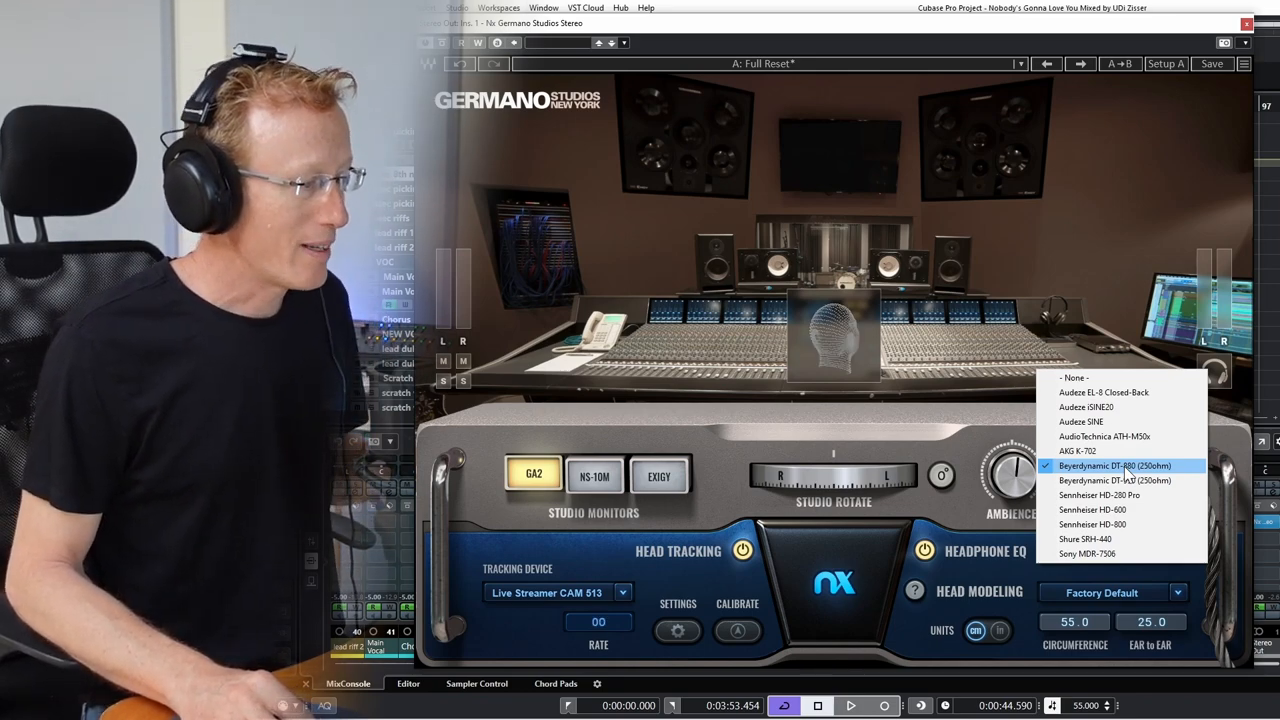
left_click(1114, 464)
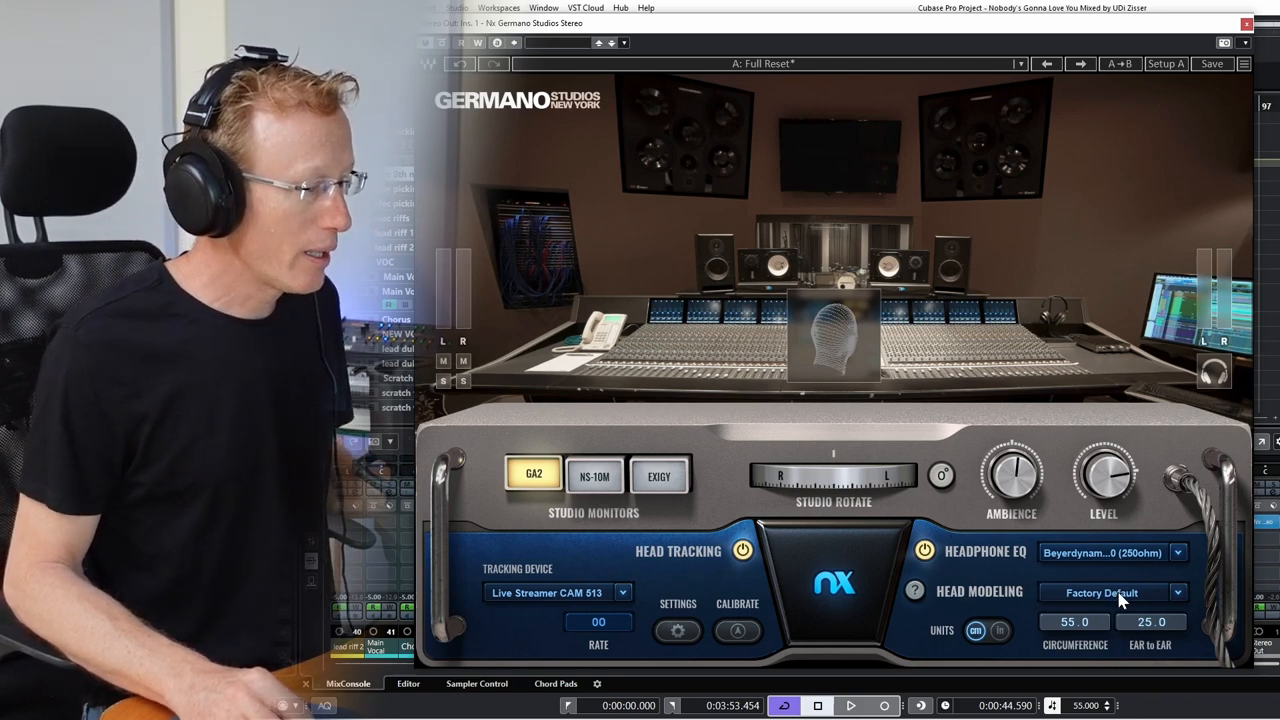
left_click(1178, 592)
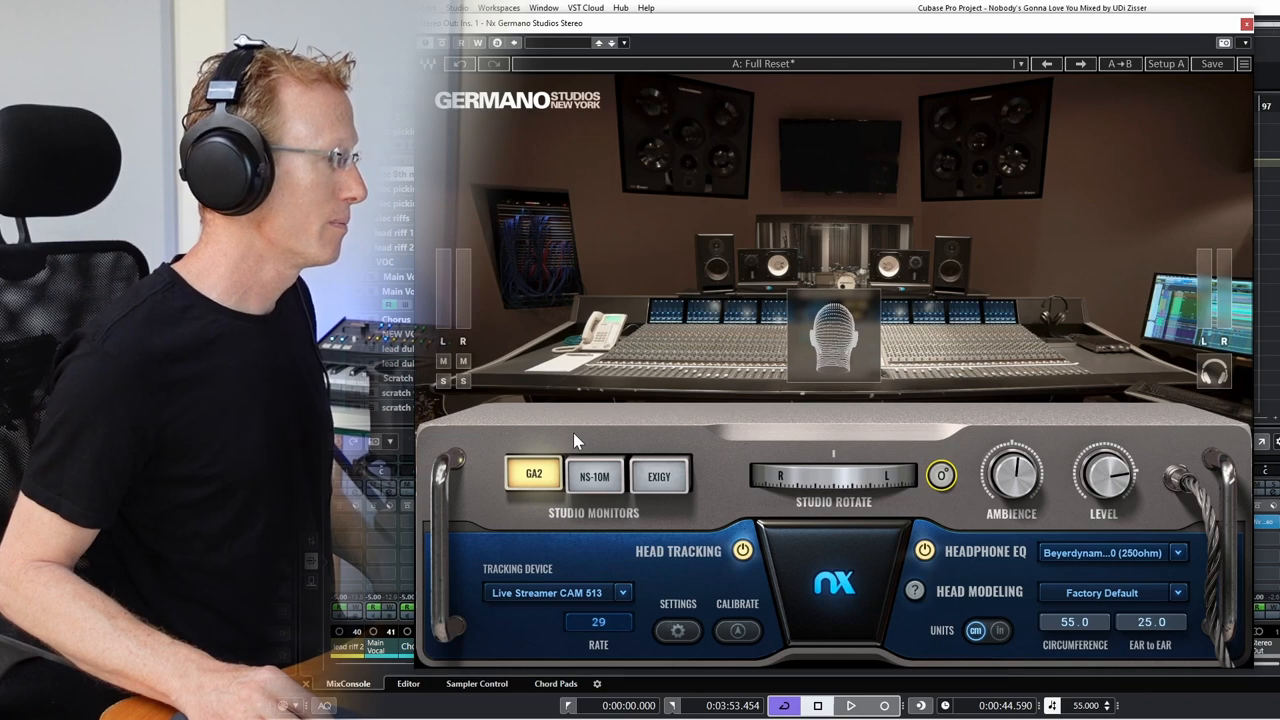
left_click(848, 704)
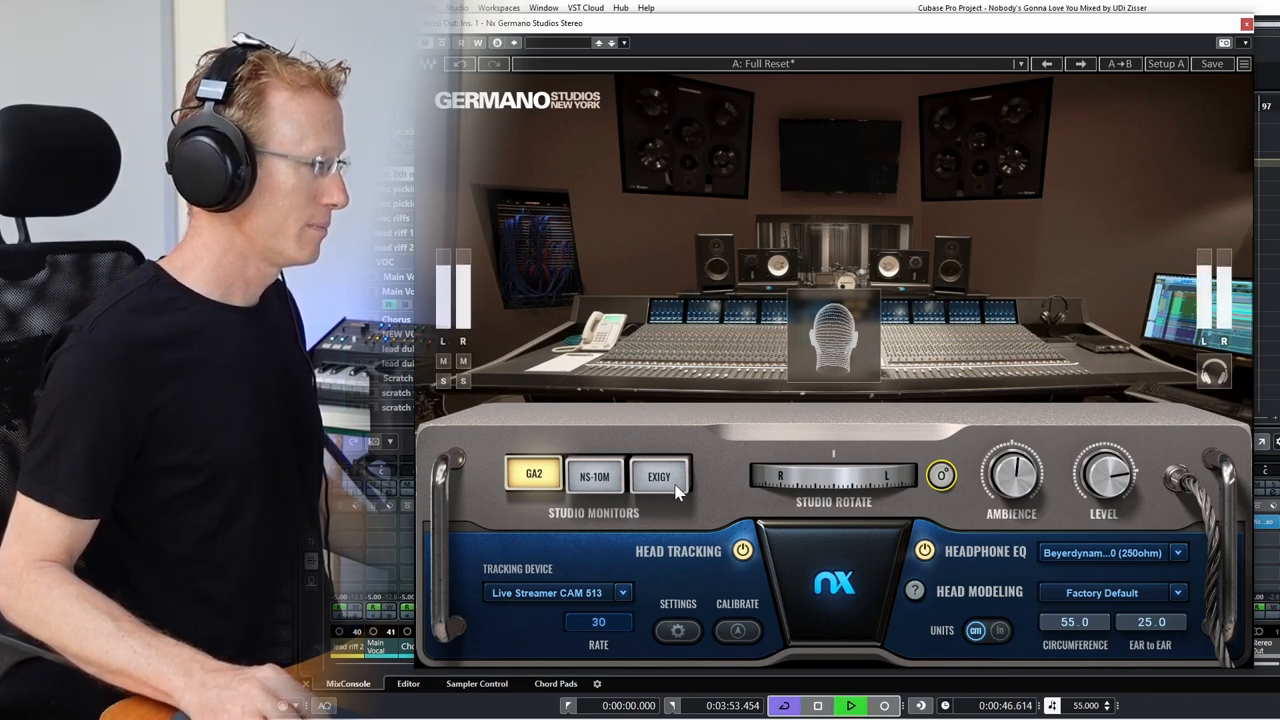
left_click_drag(1012, 476, 1012, 450)
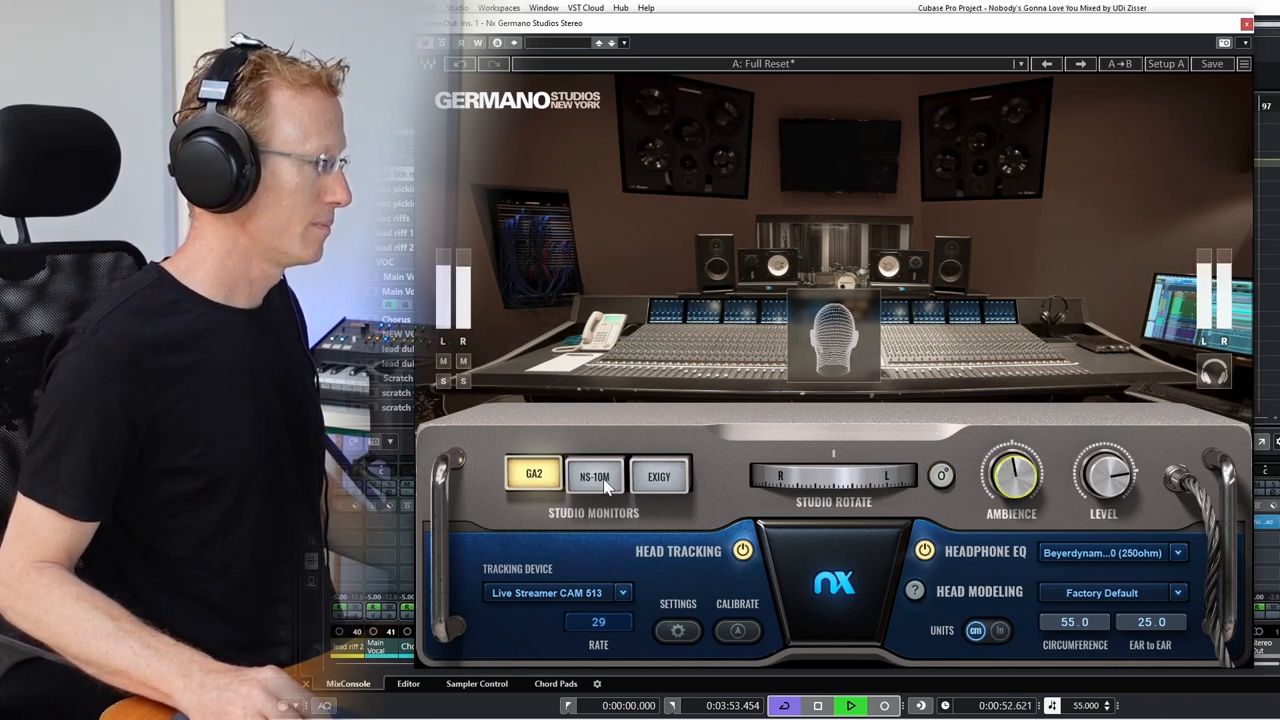
left_click(596, 476)
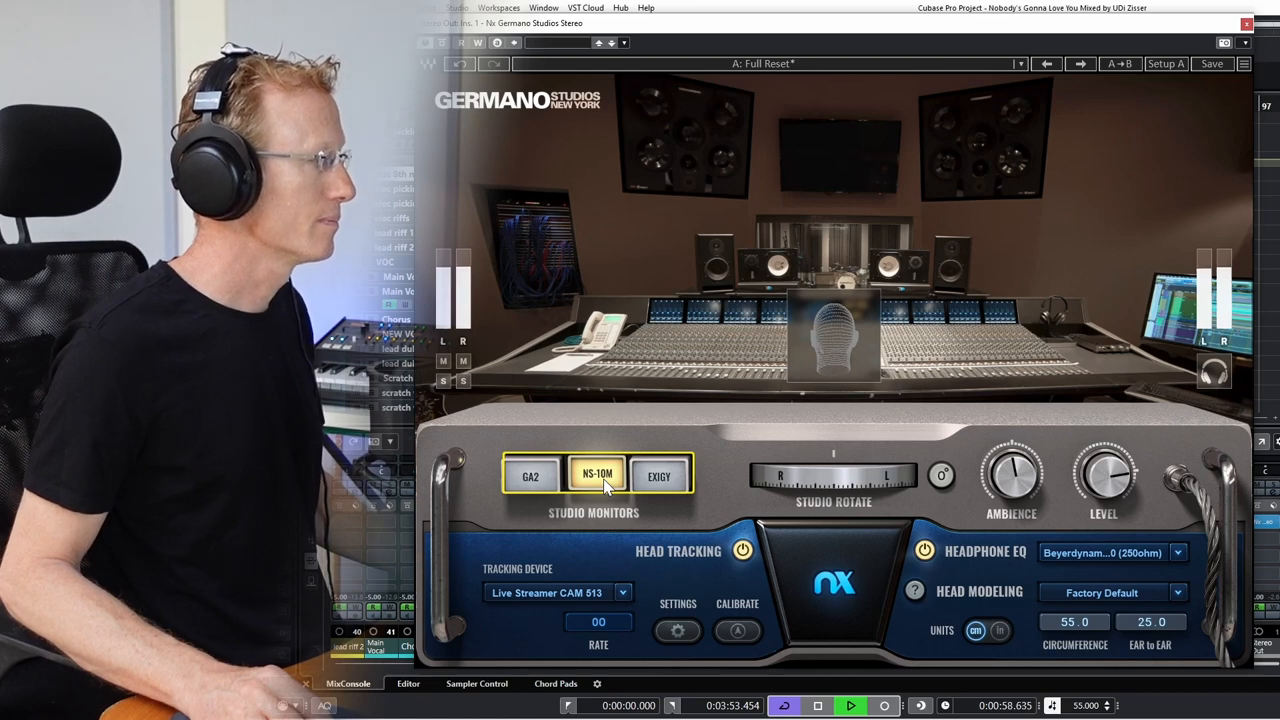
left_click(660, 474)
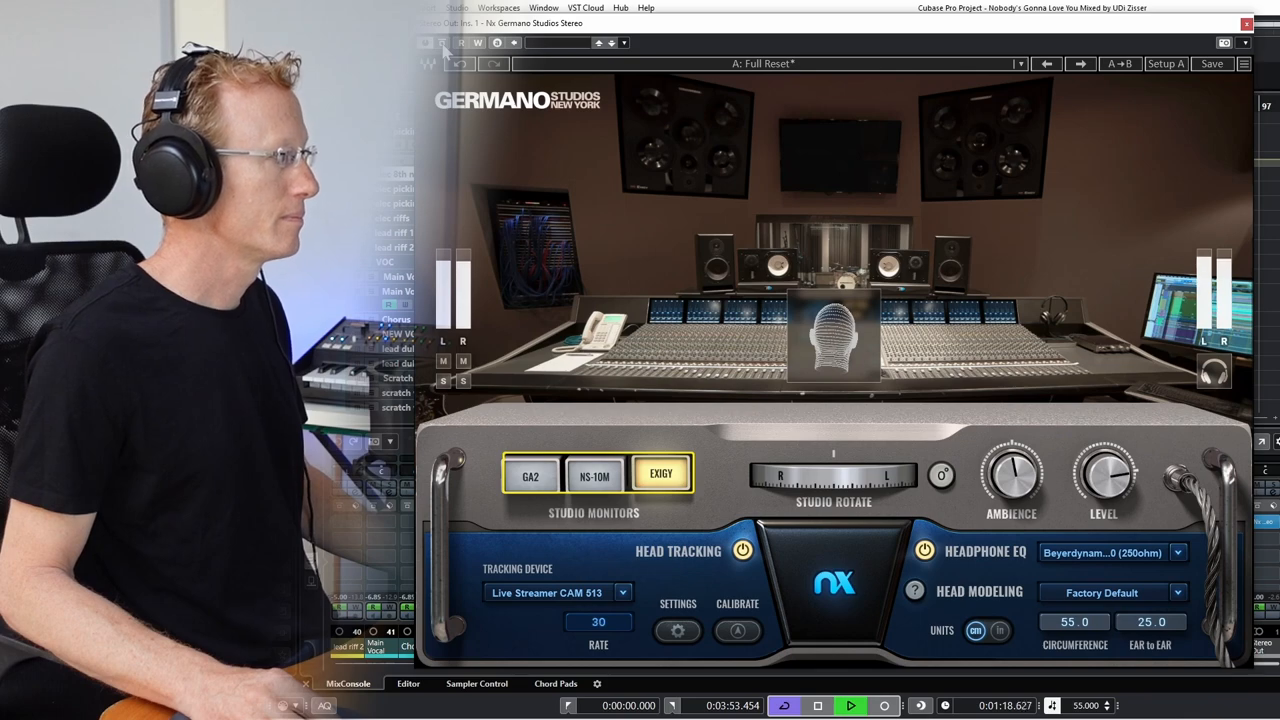
left_click(596, 476)
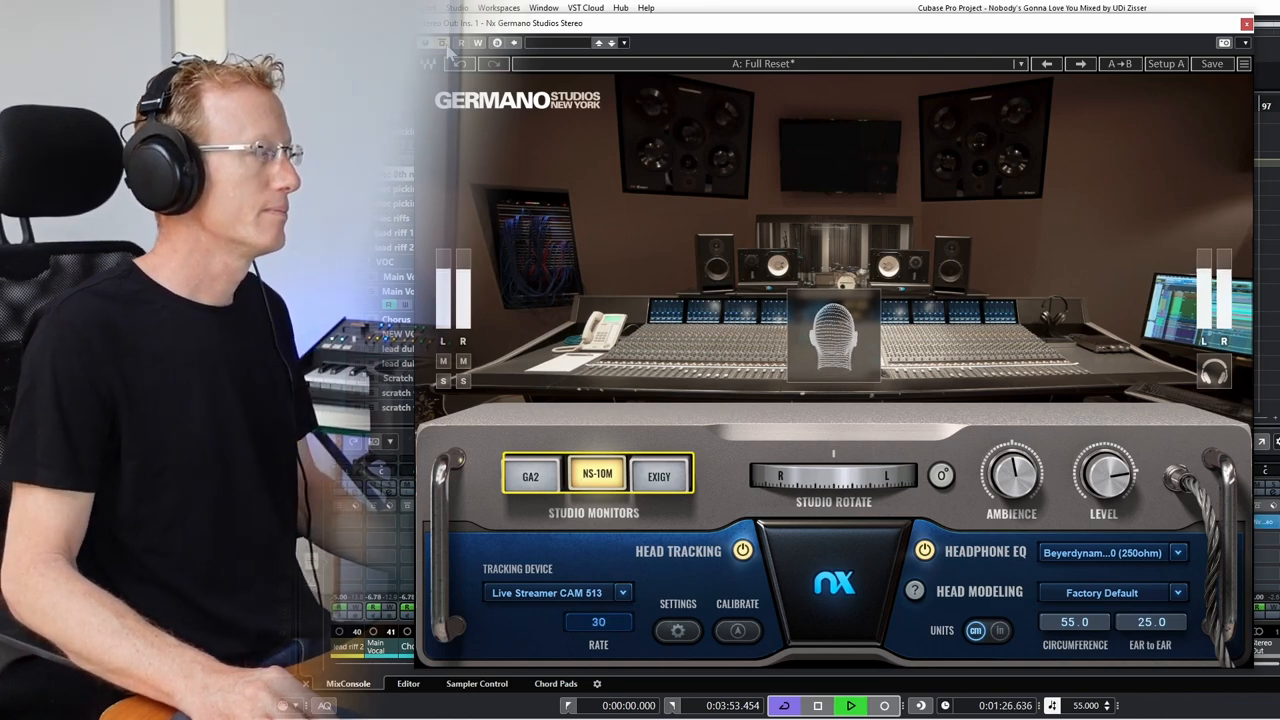
left_click(532, 476)
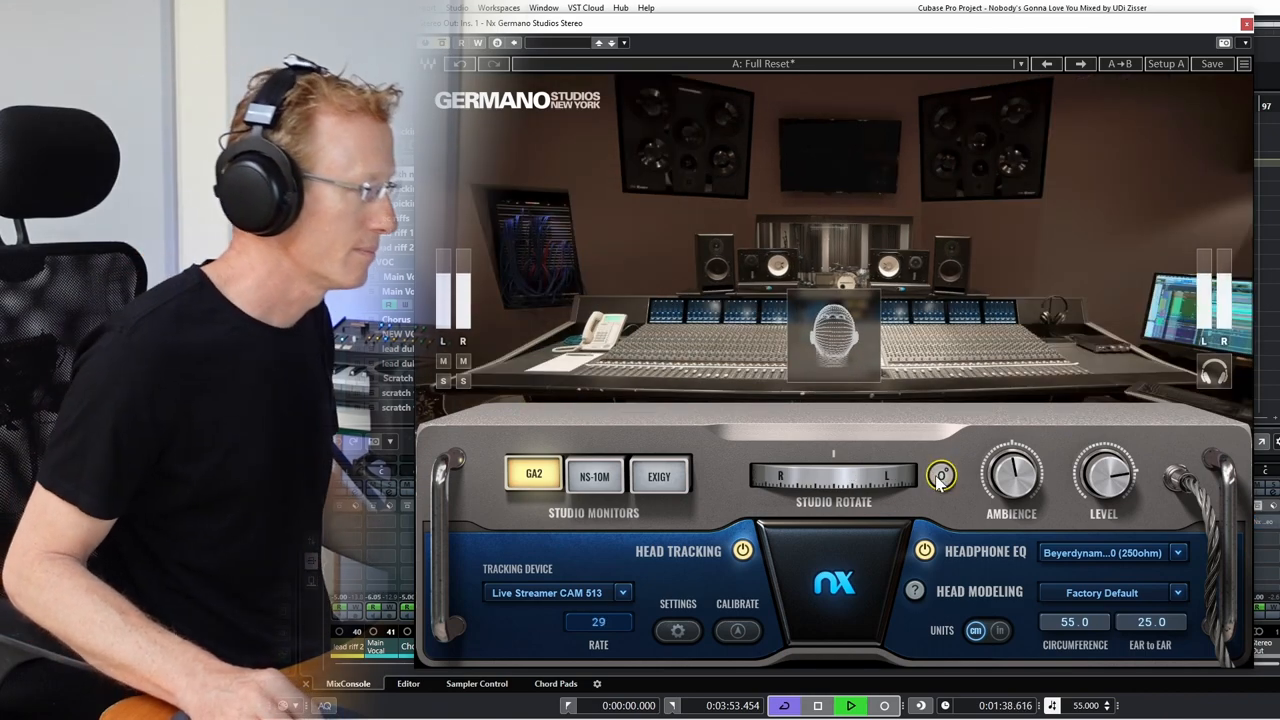
left_click(848, 704)
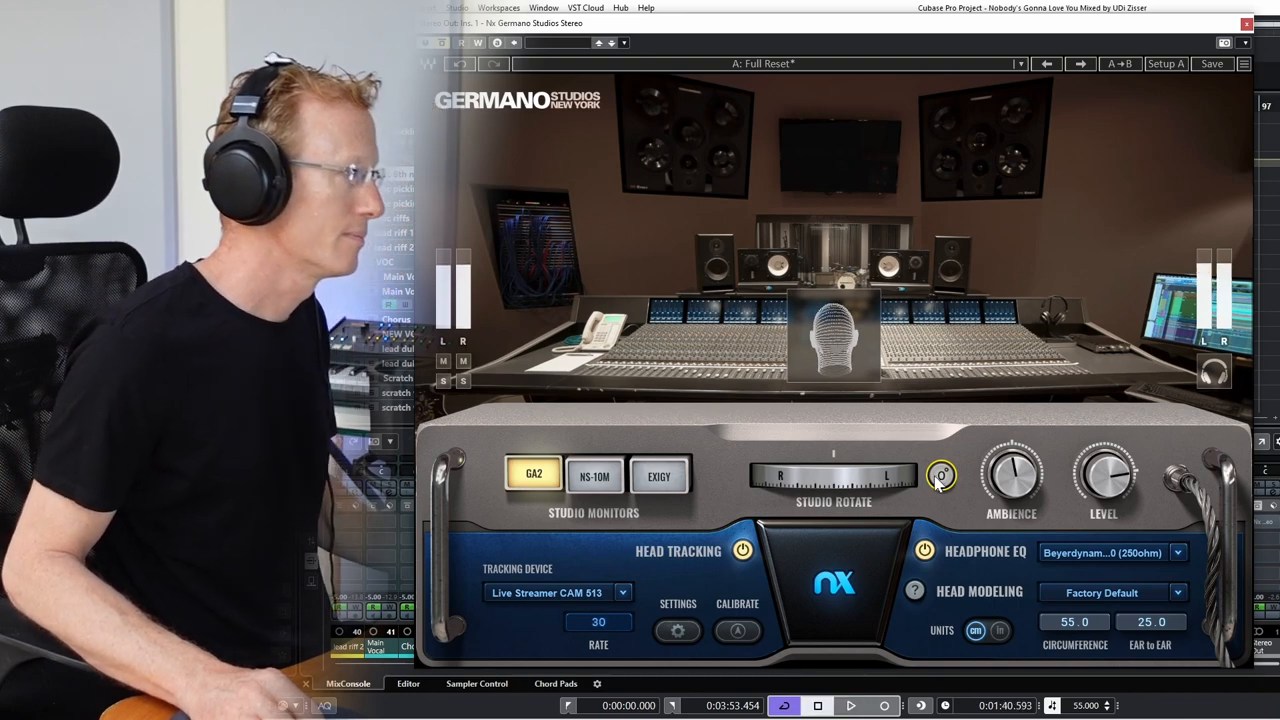